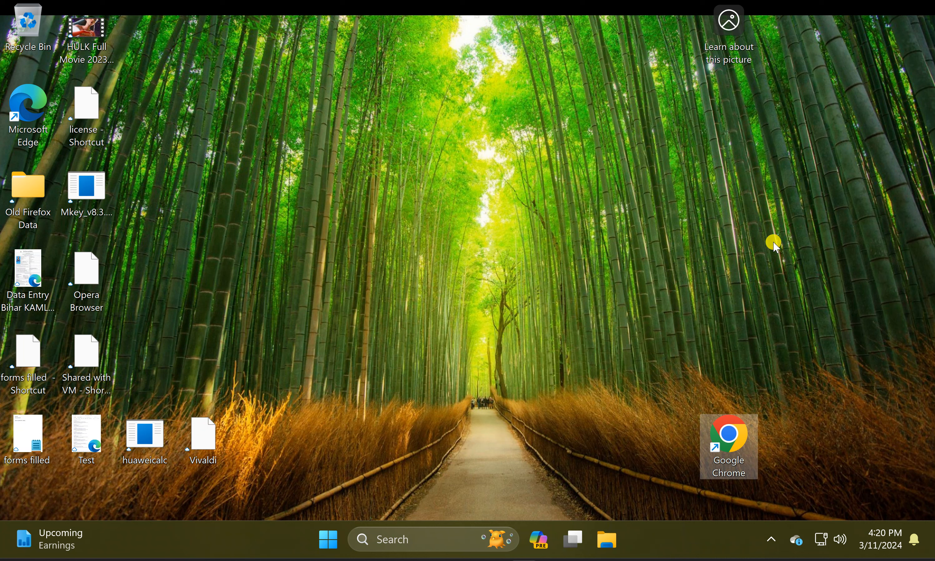
{"action": "mouse_move", "coordinate": [728, 450]}
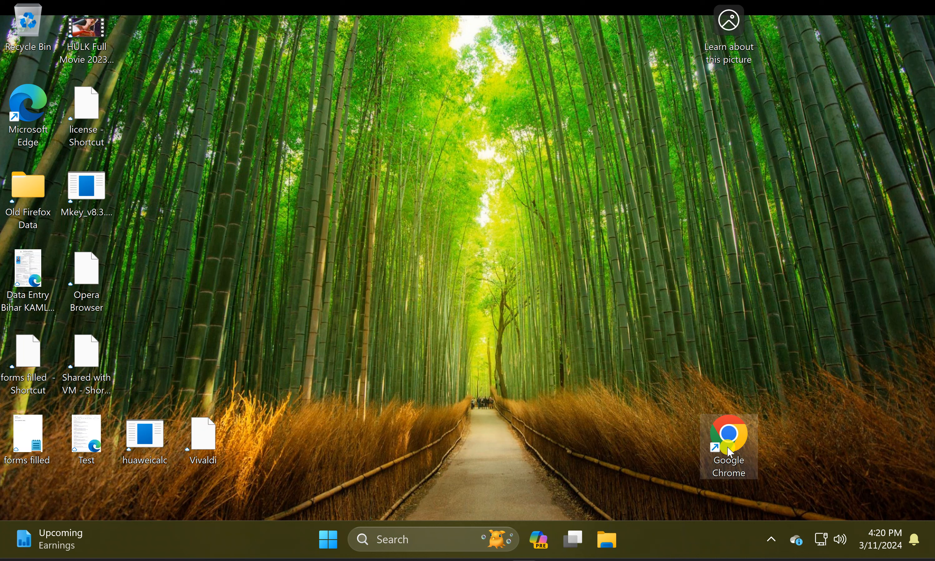
{"action": "mouse_move", "coordinate": [727, 444]}
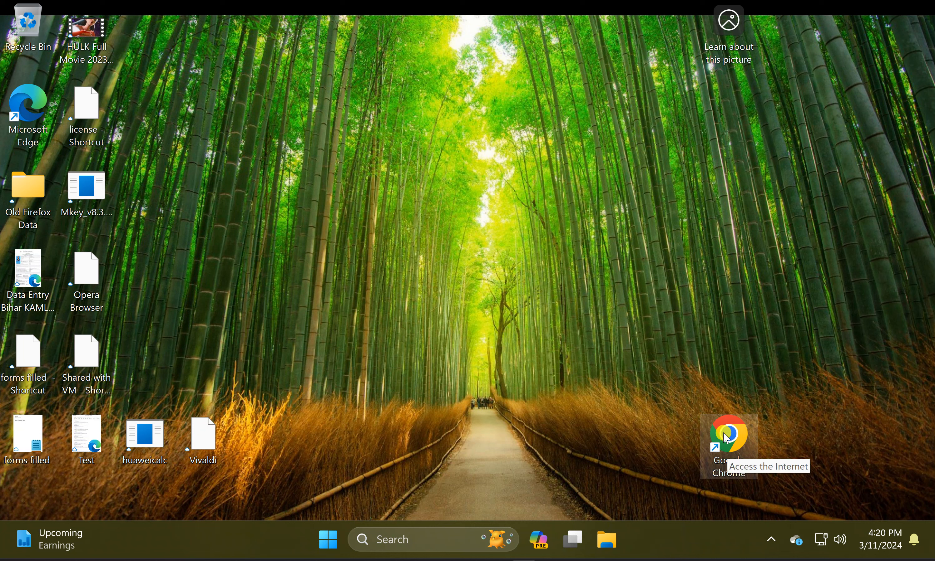
{"action": "mouse_move", "coordinate": [728, 441]}
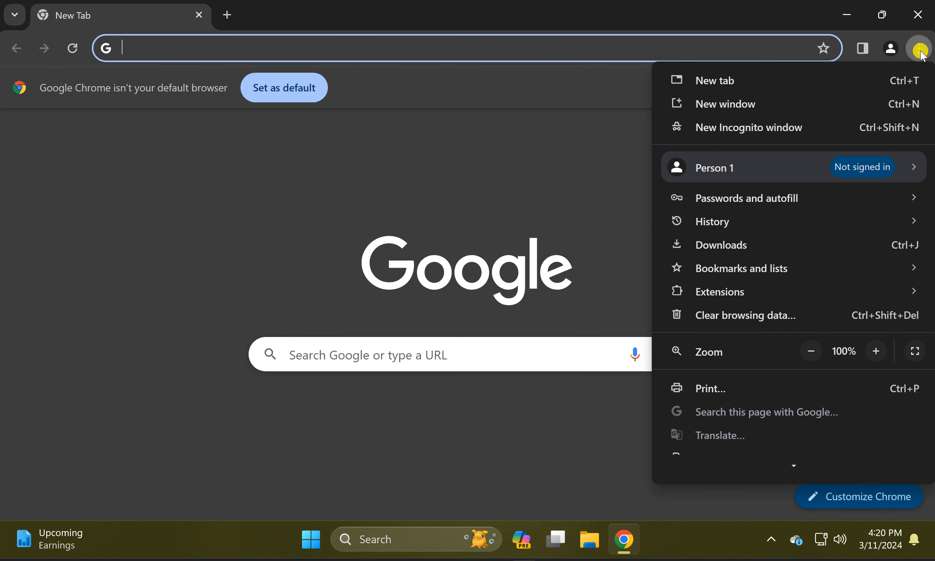
- Choose Settings from the three-dot menu to reach Chrome's Settings page
{"action": "scroll", "scroll_direction": "down", "scroll_amount": 3}
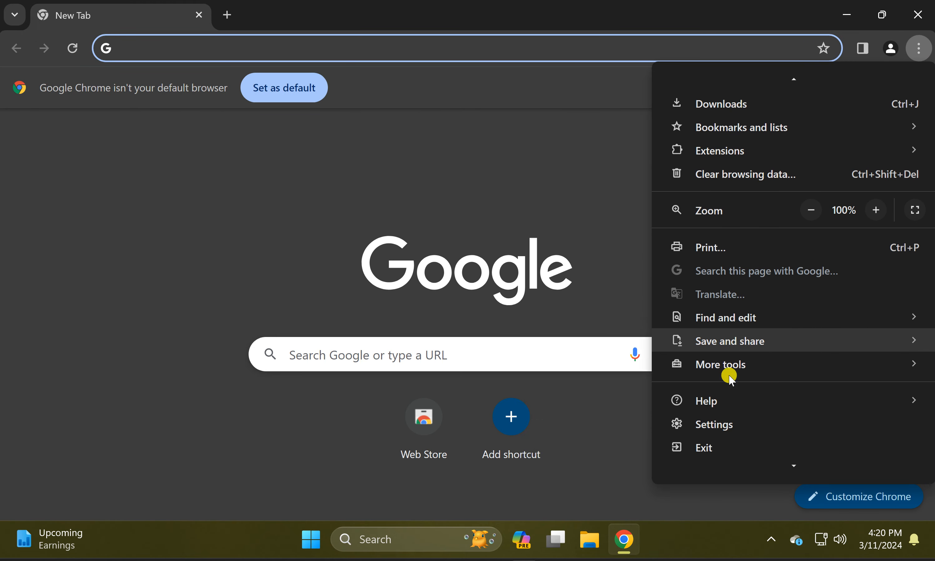
{"action": "left_click", "coordinate": [713, 424]}
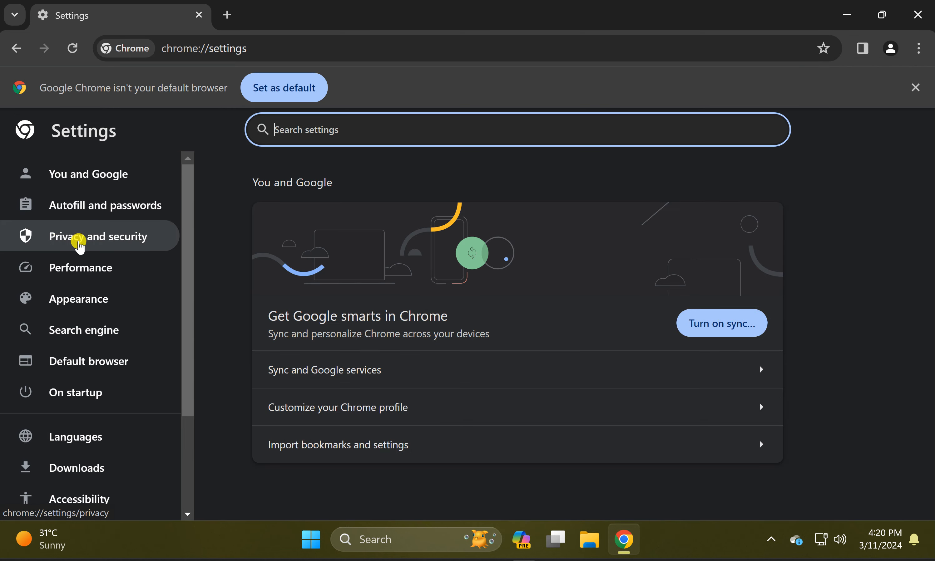
- Switch to the Privacy and security section in the Settings sidebar
{"action": "left_click", "coordinate": [100, 236]}
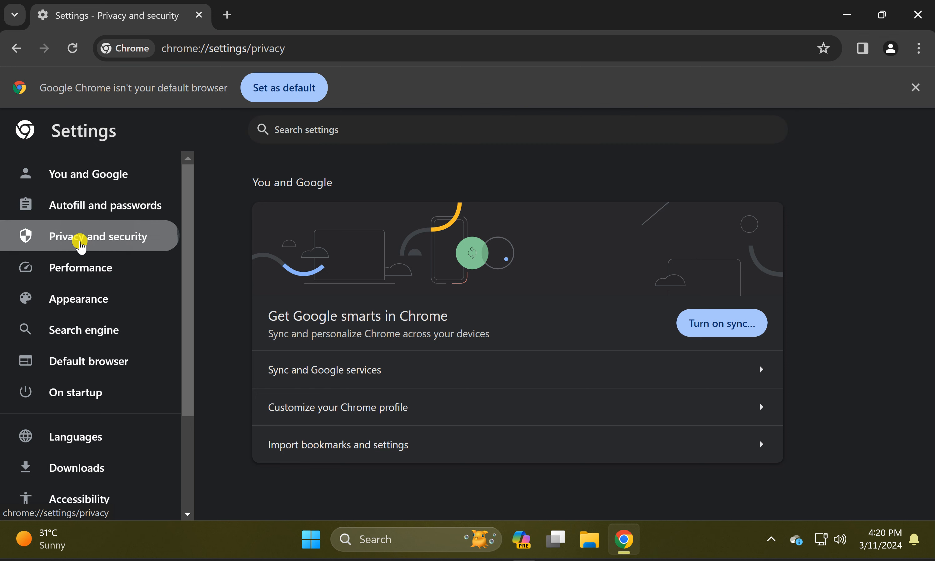
{"action": "left_click", "coordinate": [92, 236]}
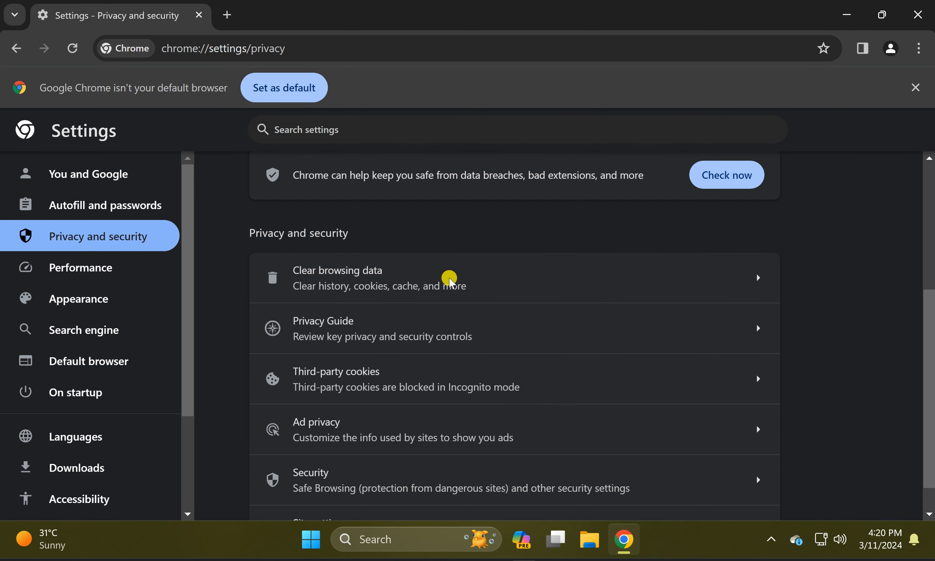
{"action": "mouse_move", "coordinate": [264, 237]}
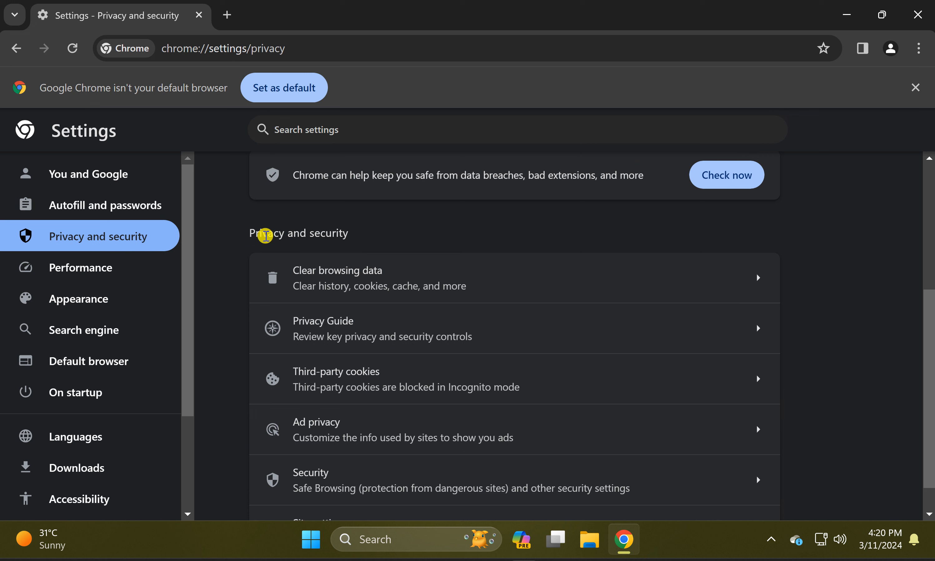
{"action": "mouse_move", "coordinate": [317, 259]}
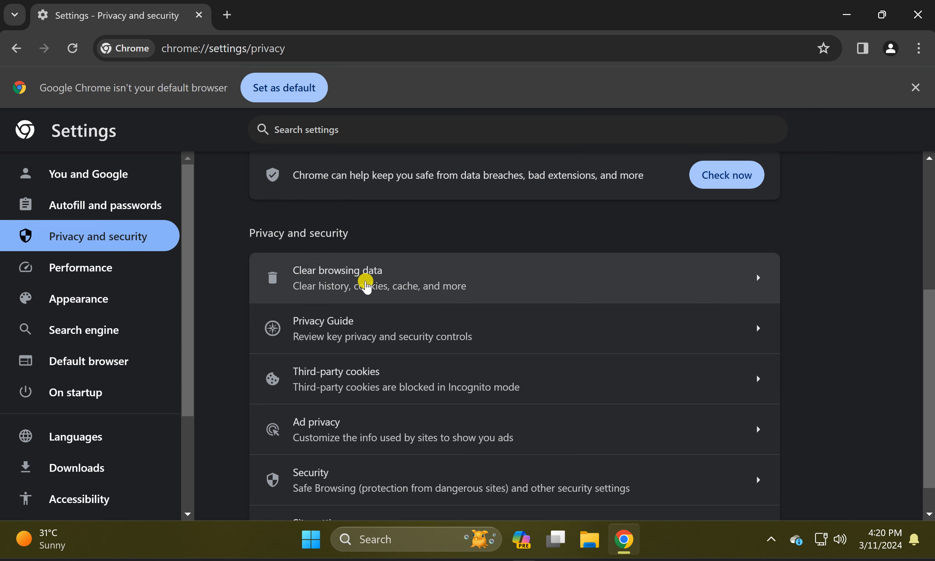
- Bring up the Clear browsing data dialog with the time range at All time
{"action": "left_click", "coordinate": [366, 278]}
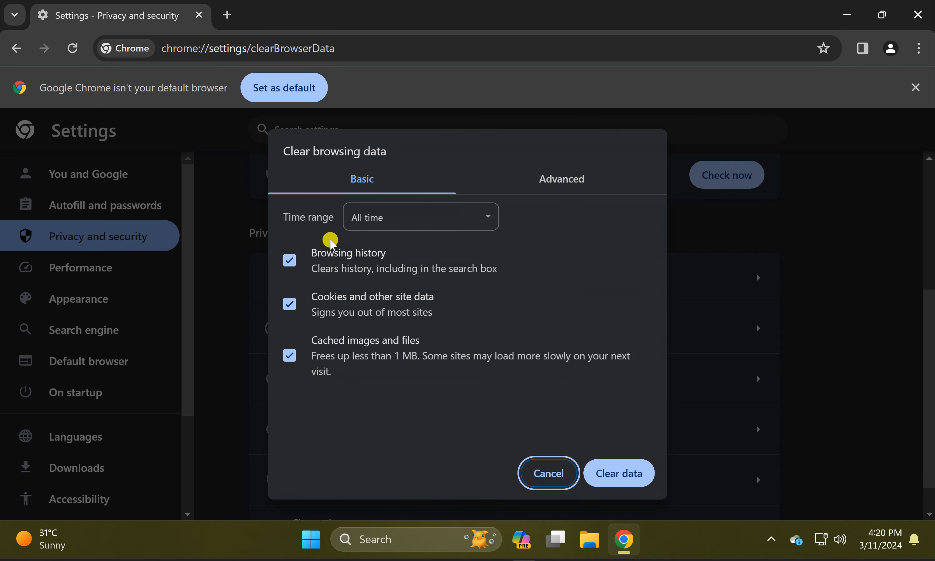
{"action": "mouse_move", "coordinate": [332, 221]}
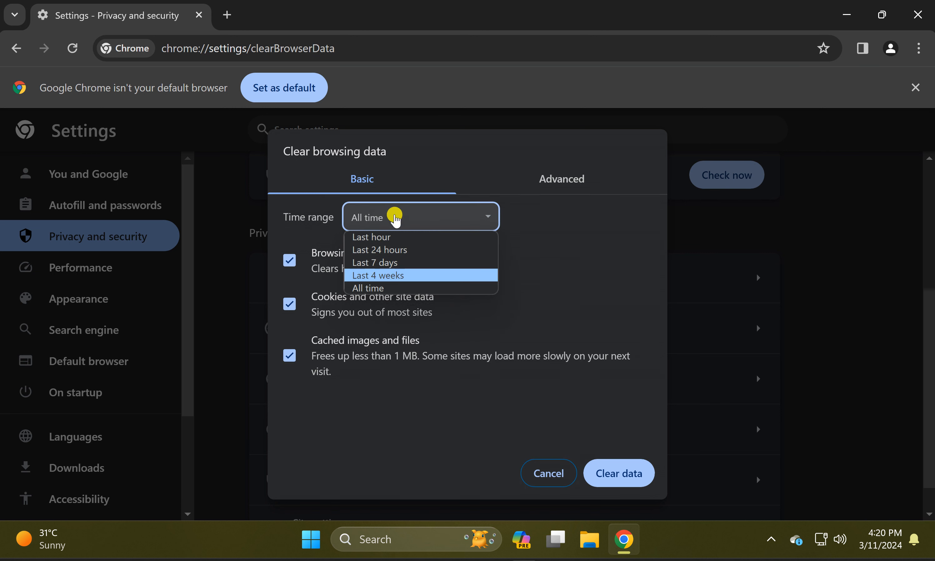
{"action": "left_click", "coordinate": [367, 289]}
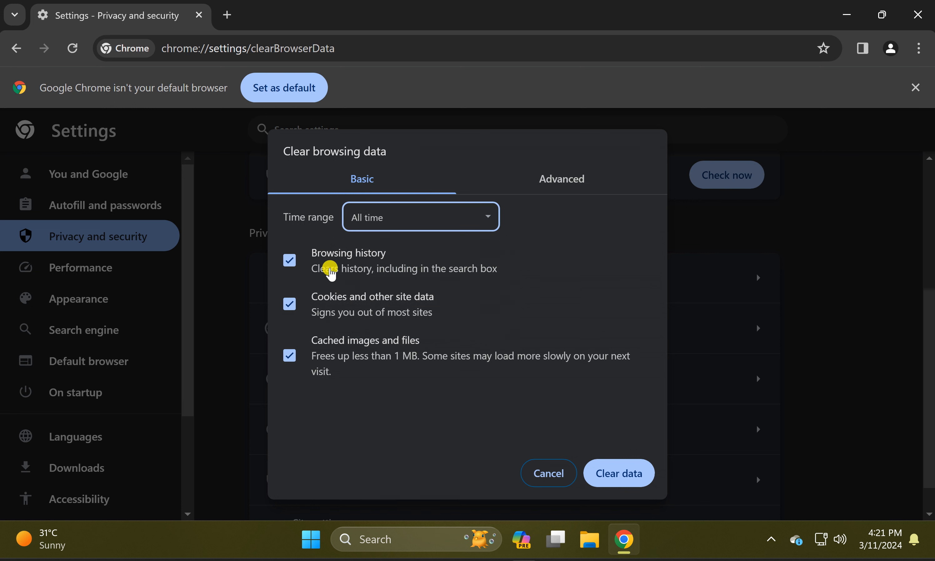
{"action": "mouse_move", "coordinate": [304, 369]}
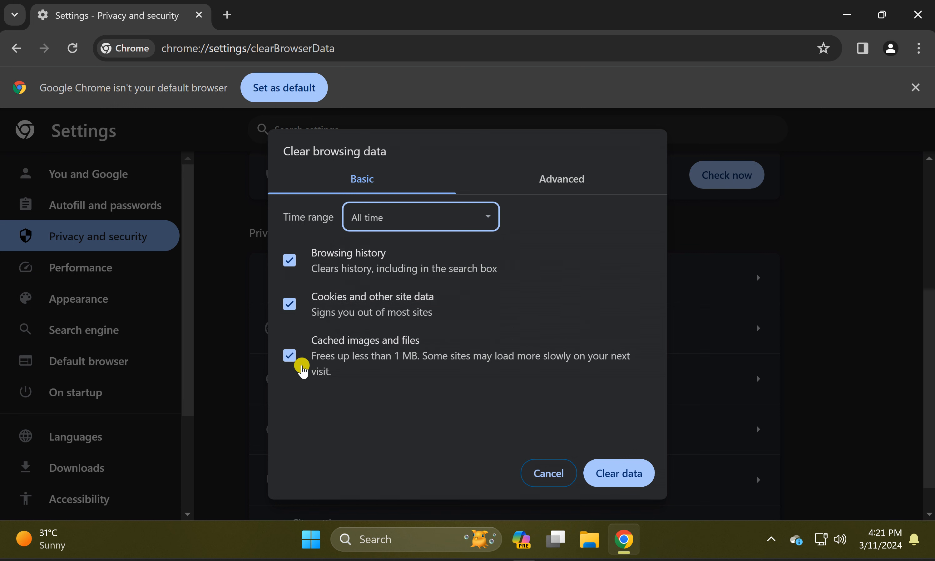
{"action": "mouse_move", "coordinate": [324, 307]}
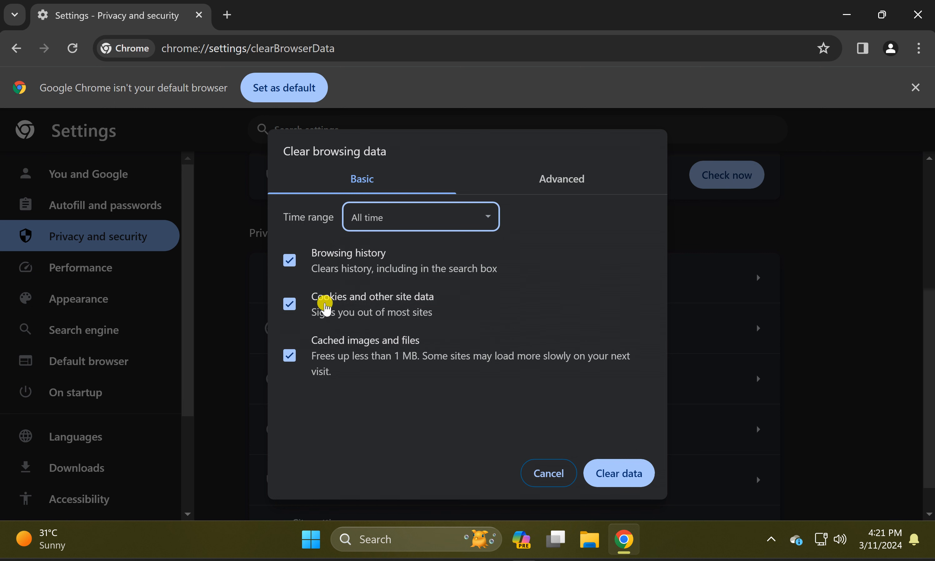
{"action": "mouse_move", "coordinate": [375, 308]}
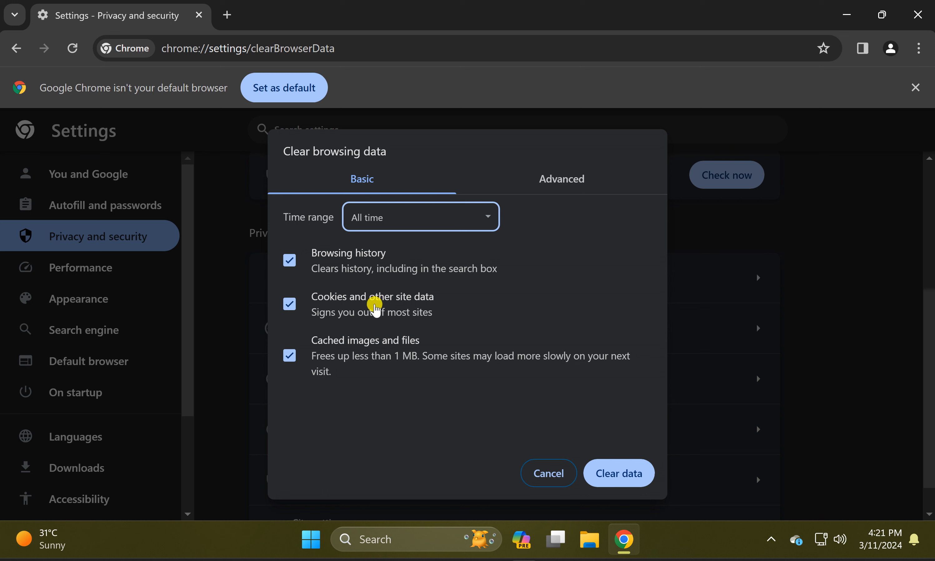
{"action": "mouse_move", "coordinate": [390, 348]}
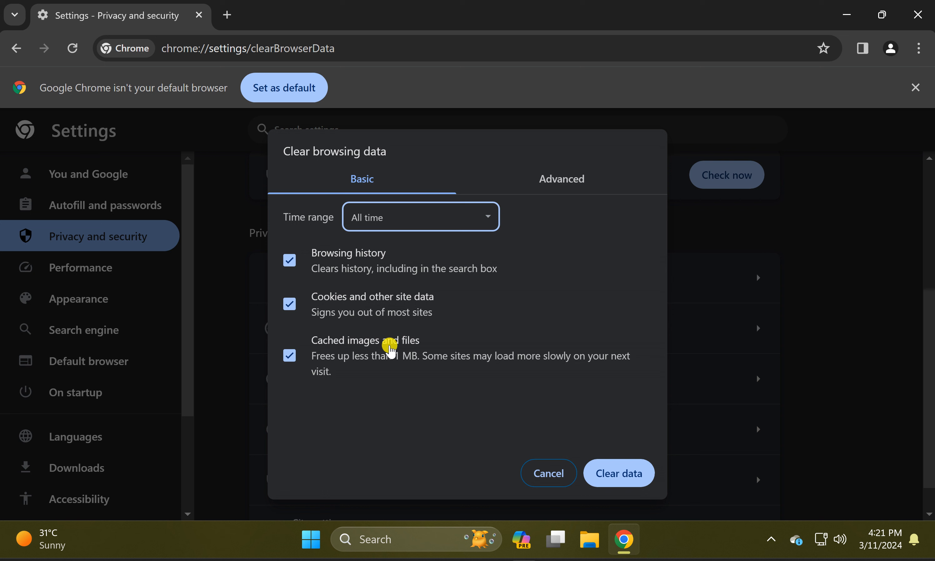
{"action": "mouse_move", "coordinate": [407, 349]}
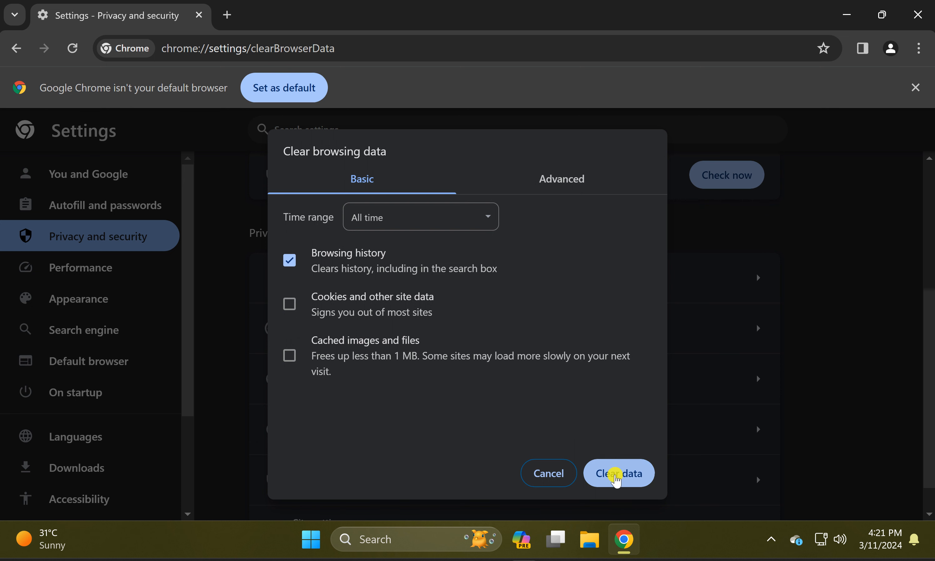
{"action": "mouse_move", "coordinate": [619, 480]}
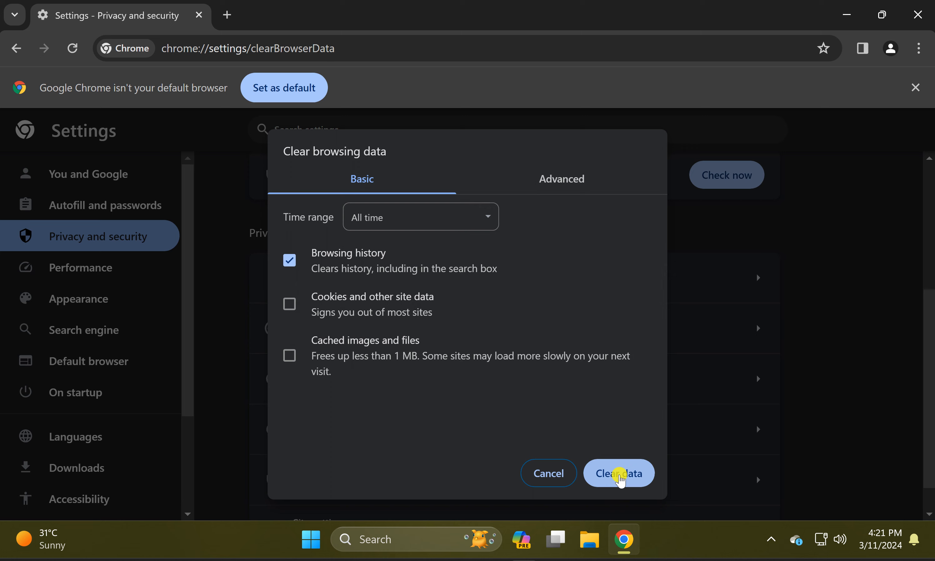
- Clear only the all-time browsing history, leaving cookies and cached files unchecked
{"action": "left_click", "coordinate": [618, 472]}
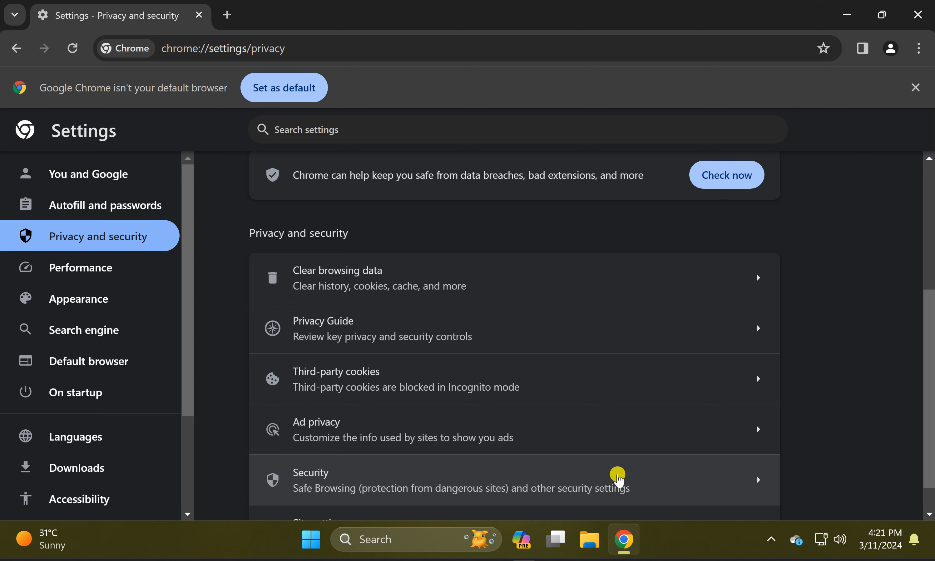
{"action": "mouse_move", "coordinate": [704, 544]}
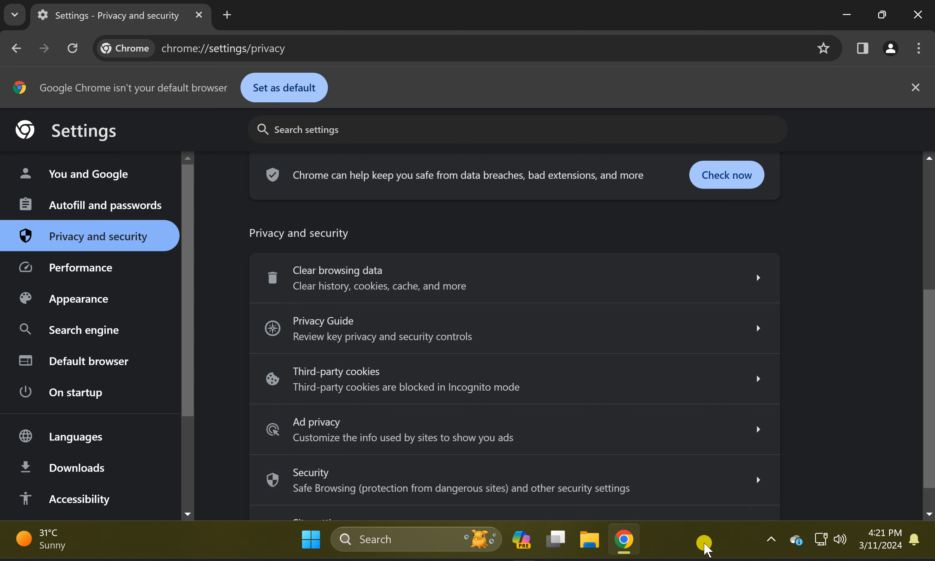